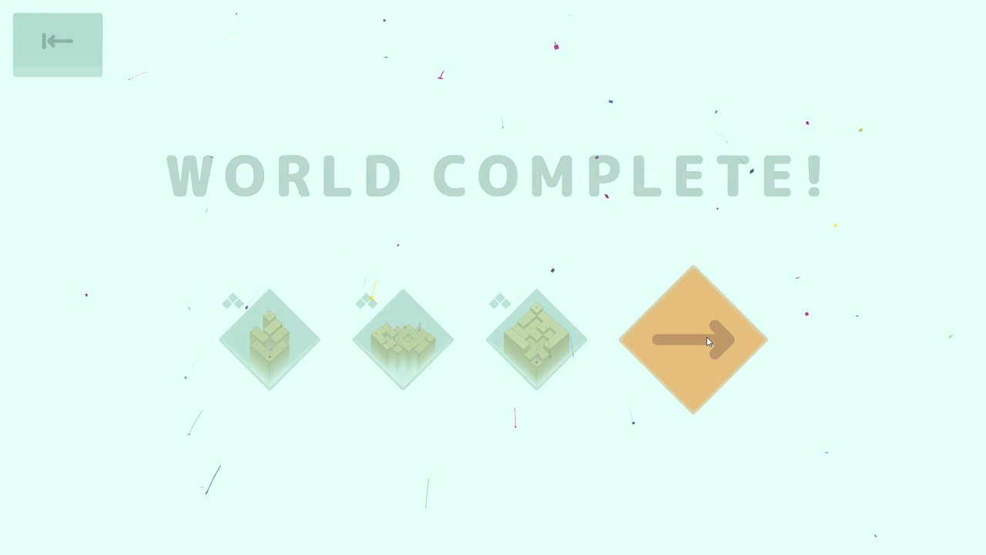
# Step: Continue past the World Complete screen into the world 2 puzzles
pyautogui.click(693, 342)
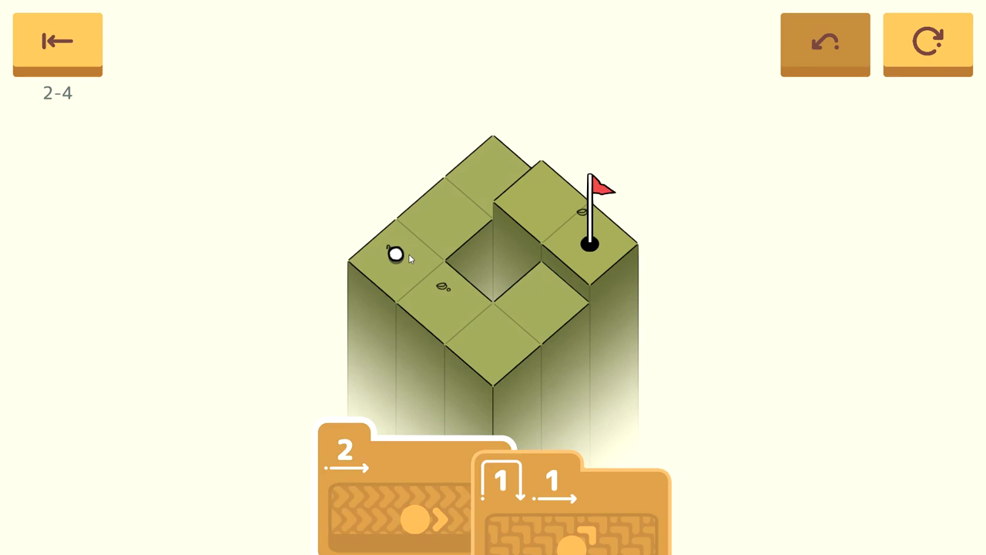
# Step: Sink the ball on level 2-4 and load level 2-5
pyautogui.click(826, 43)
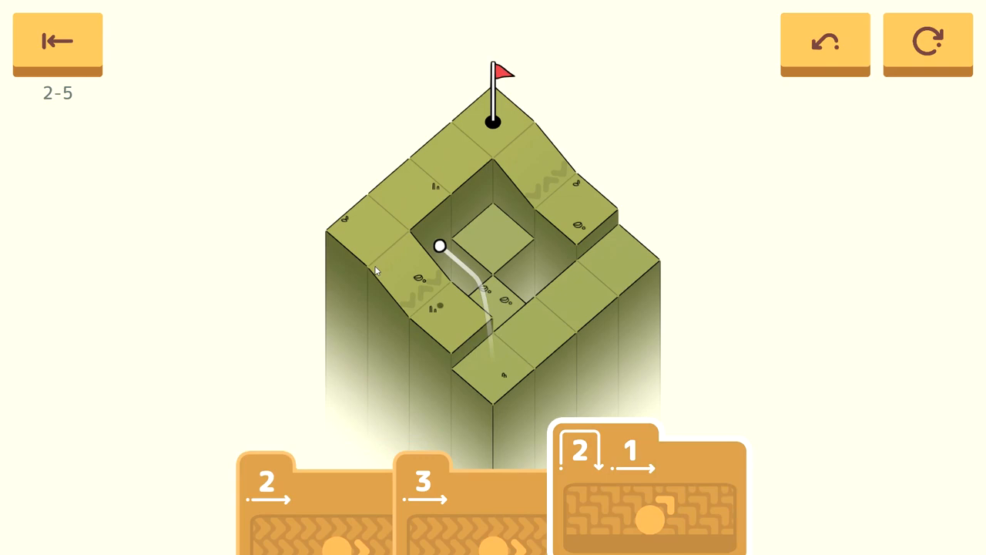
pyautogui.click(825, 44)
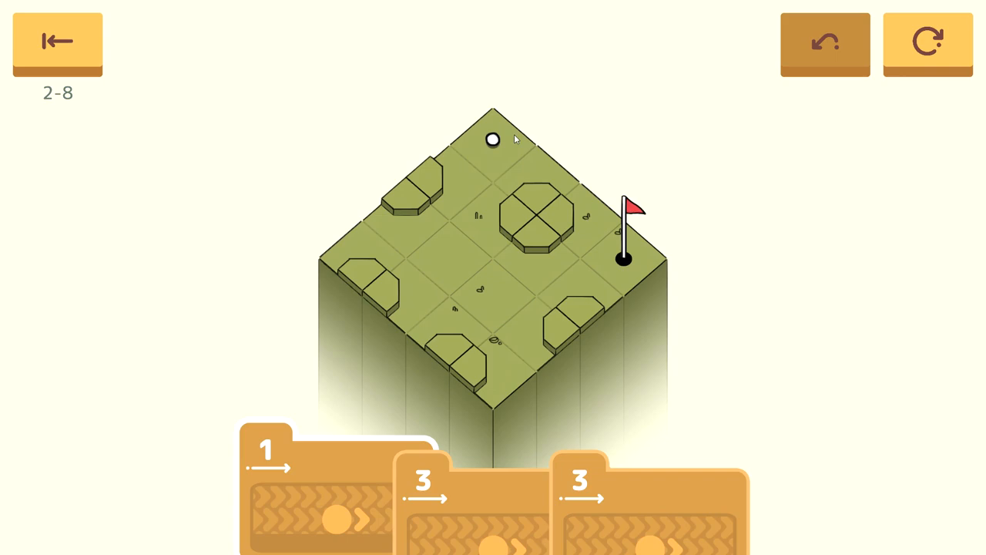
pyautogui.moveTo(548, 331)
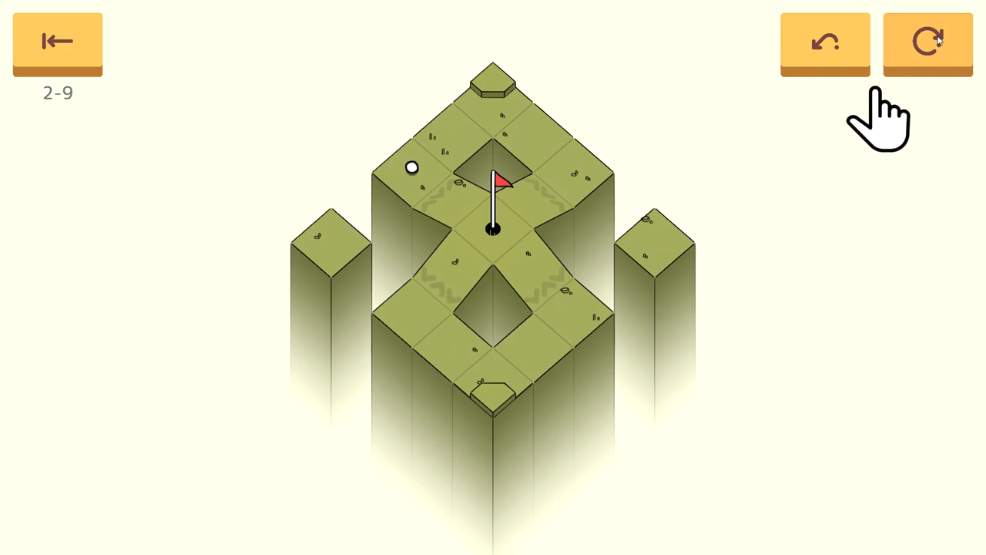
# Step: Finish level 2-9, then load the Night in the Woods page from the itch.io bundle
pyautogui.click(927, 40)
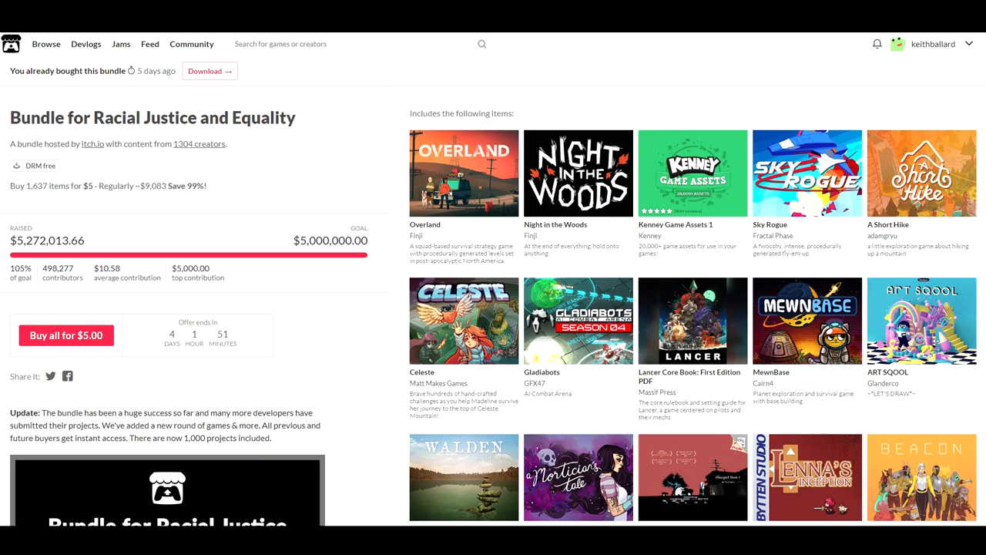
pyautogui.click(577, 172)
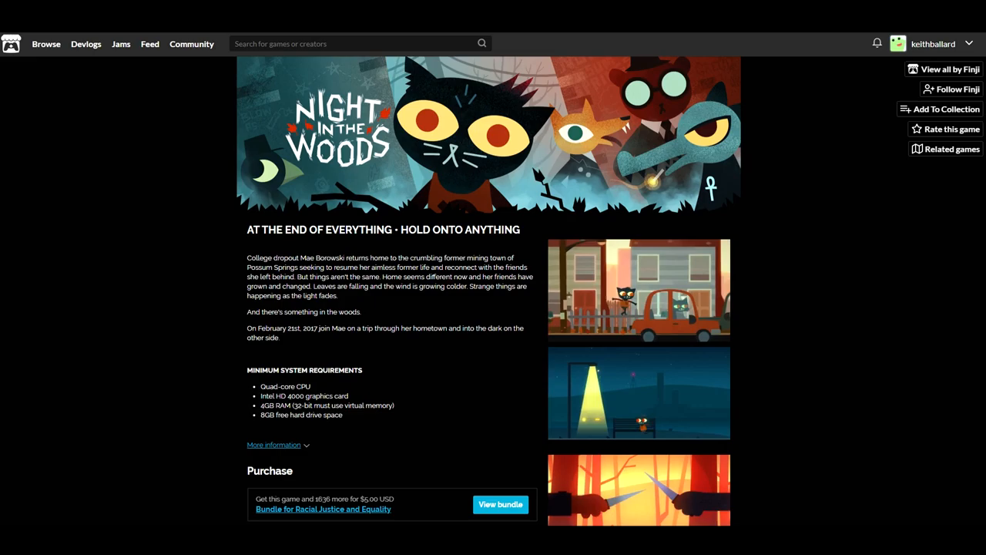